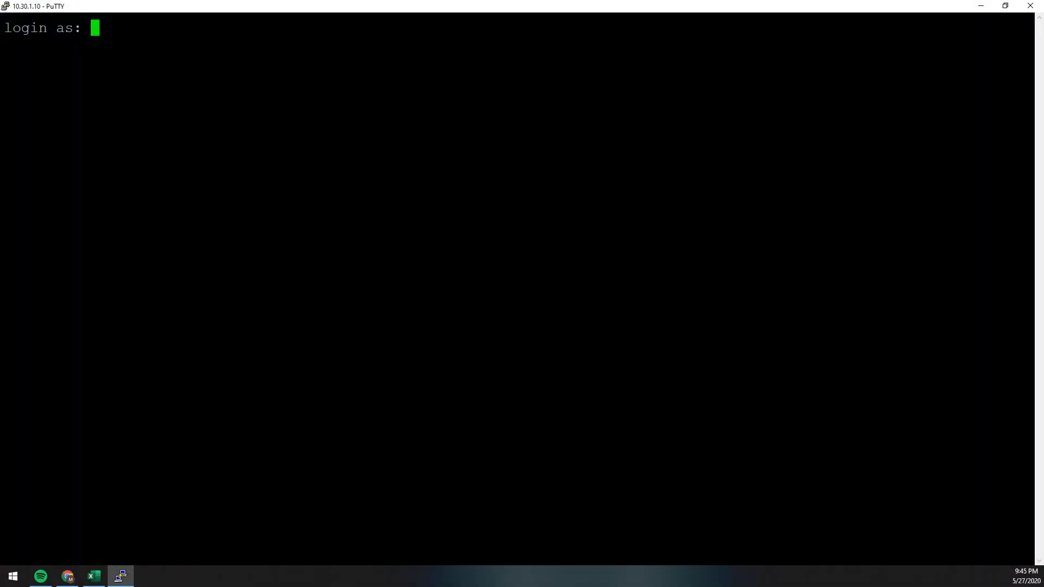
# Step: Log in to FortiGate-1 as admin and begin the config system command
pyautogui.write('admin')
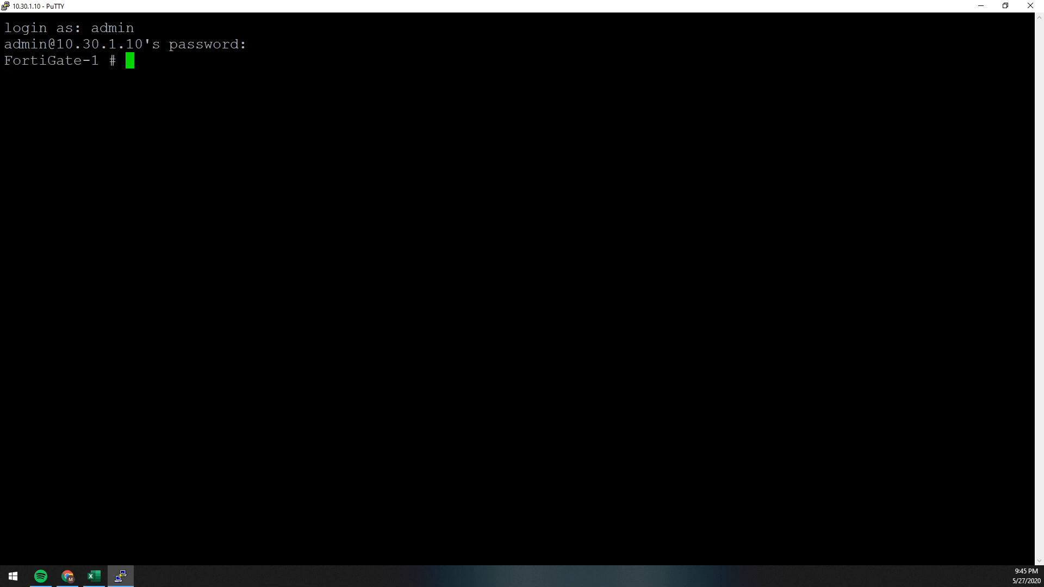
pyautogui.write('config sys')
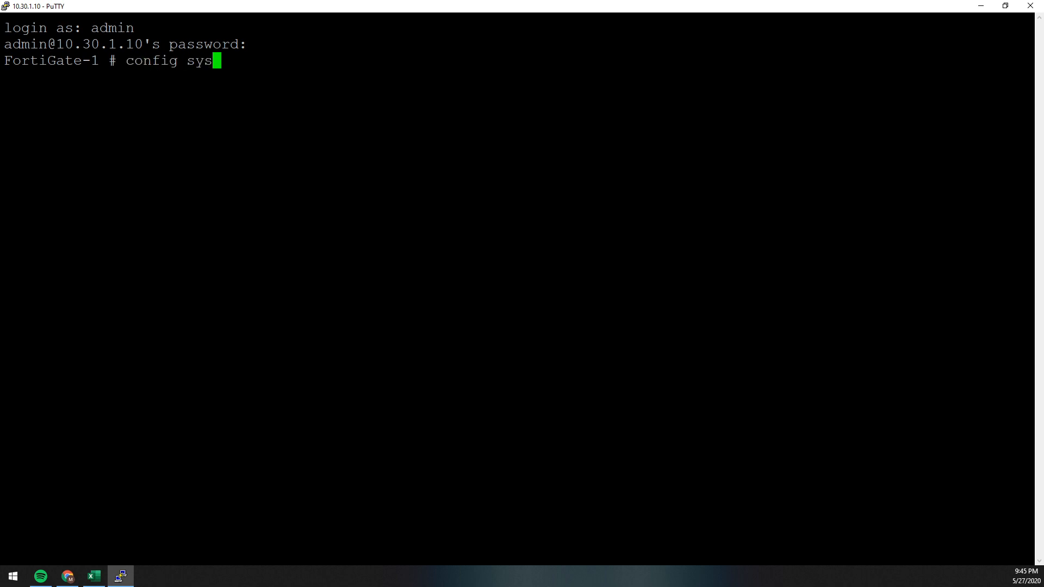
# Step: Enter config system auto-script and create the entry "wad_restart"
pyautogui.write('tem auto-script')
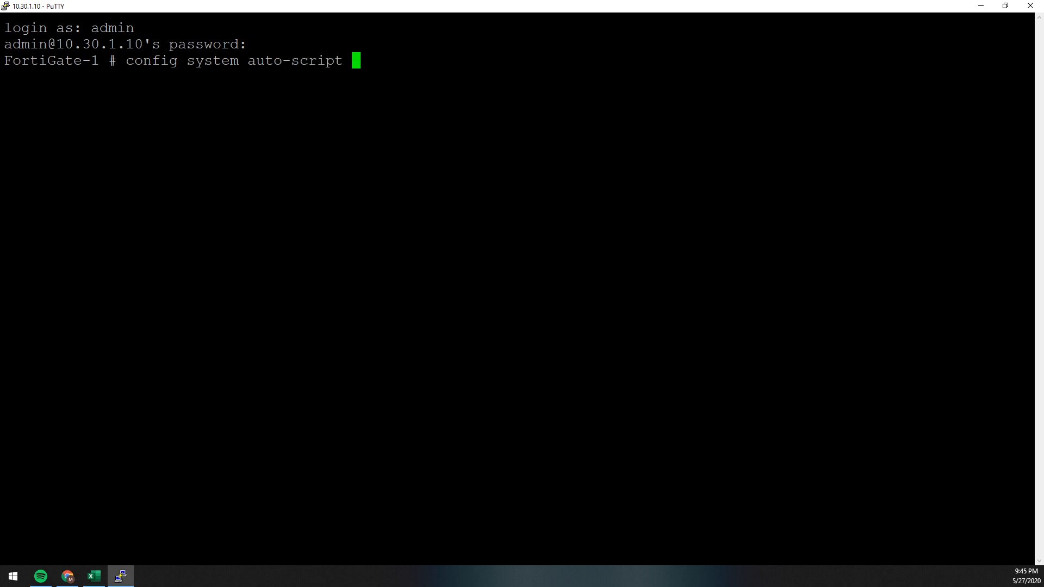
pyautogui.press('Return')
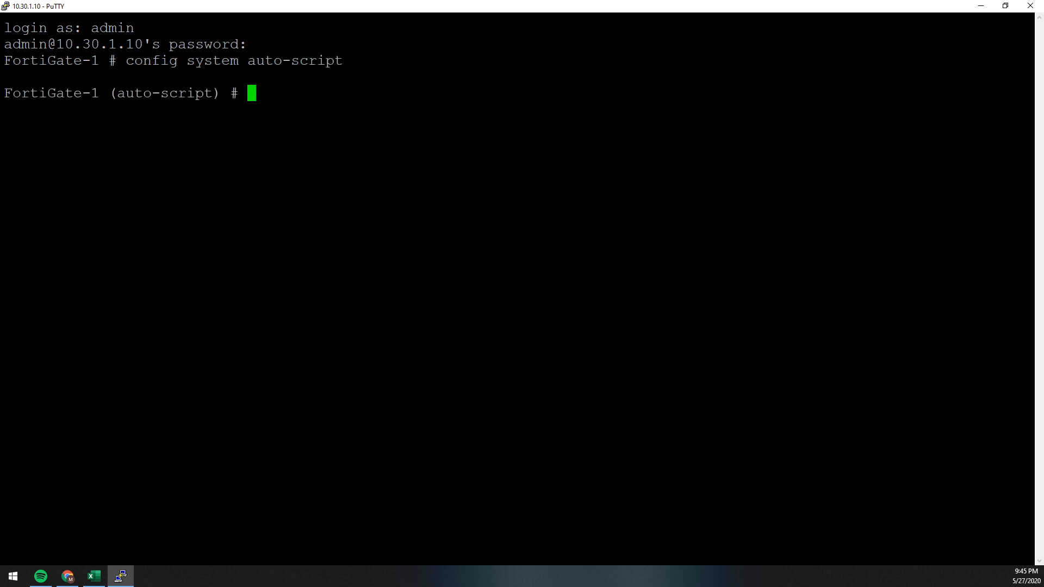
pyautogui.write('edit')
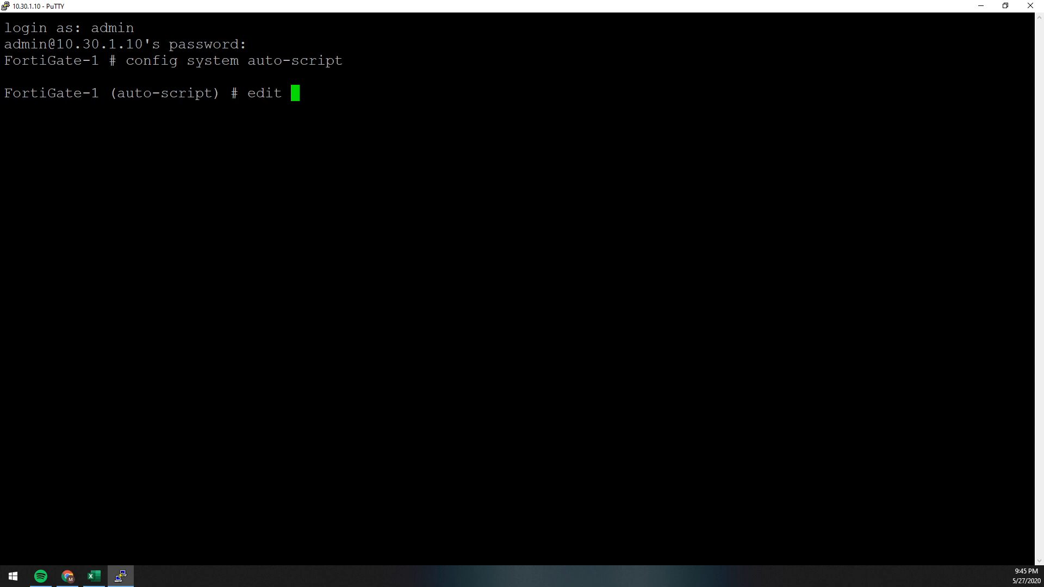
pyautogui.write('"wad_restart')
pyautogui.write('get')
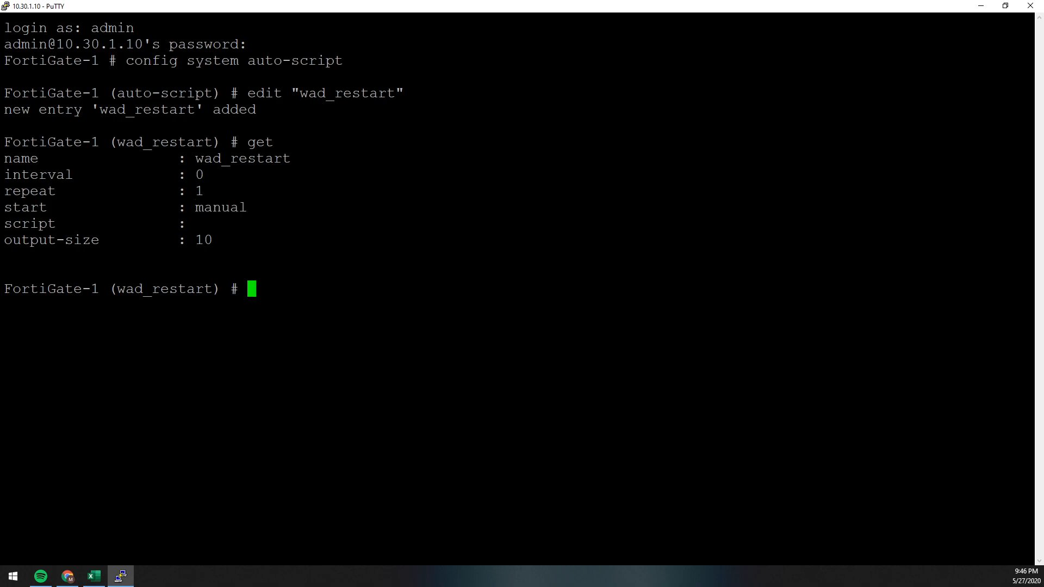
# Step: Set wad_restart to interval 86400, repeat 365 and start auto
pyautogui.write('inter')
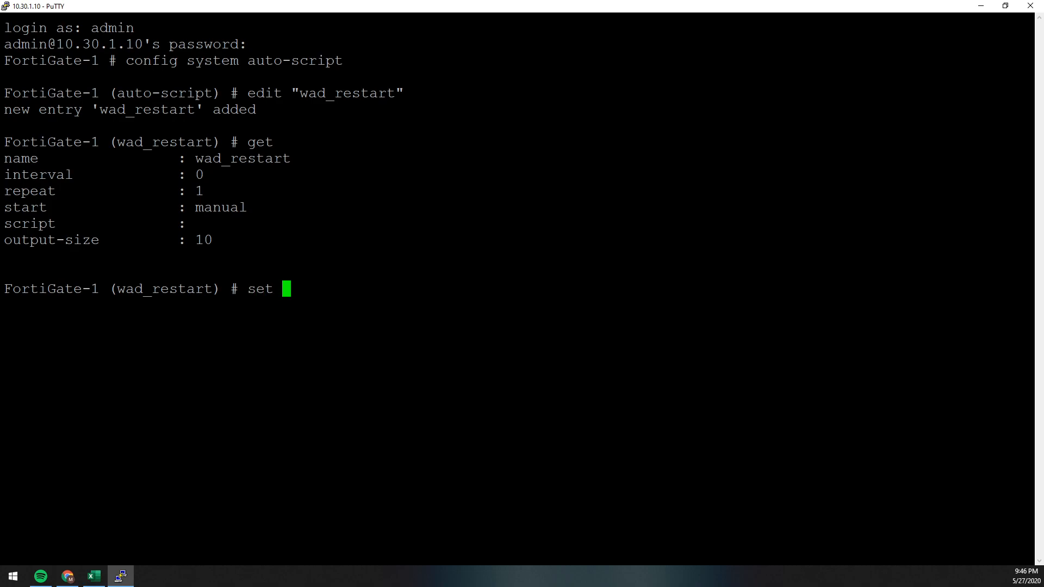
pyautogui.write('interval')
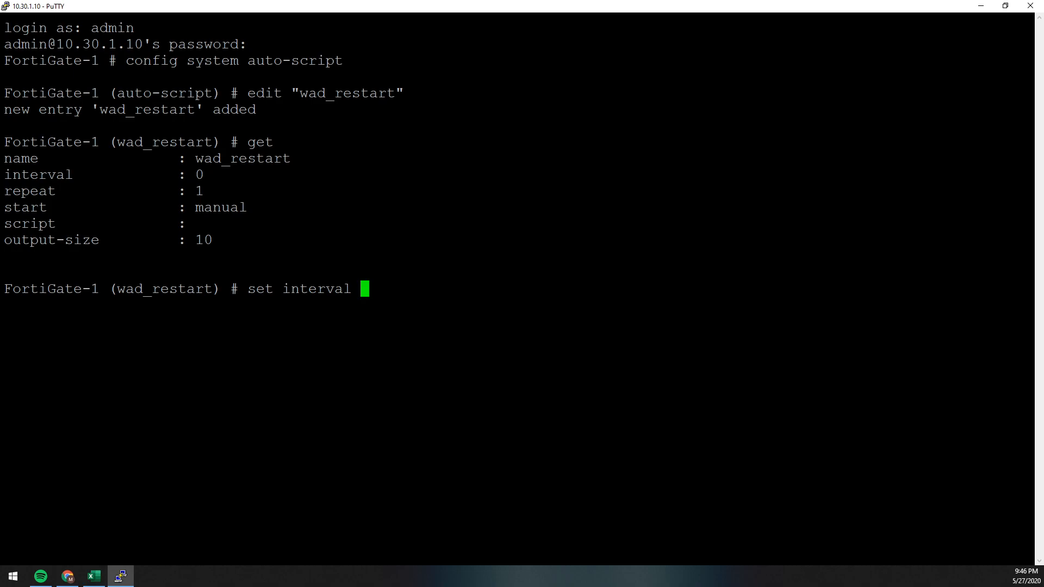
pyautogui.write('8640')
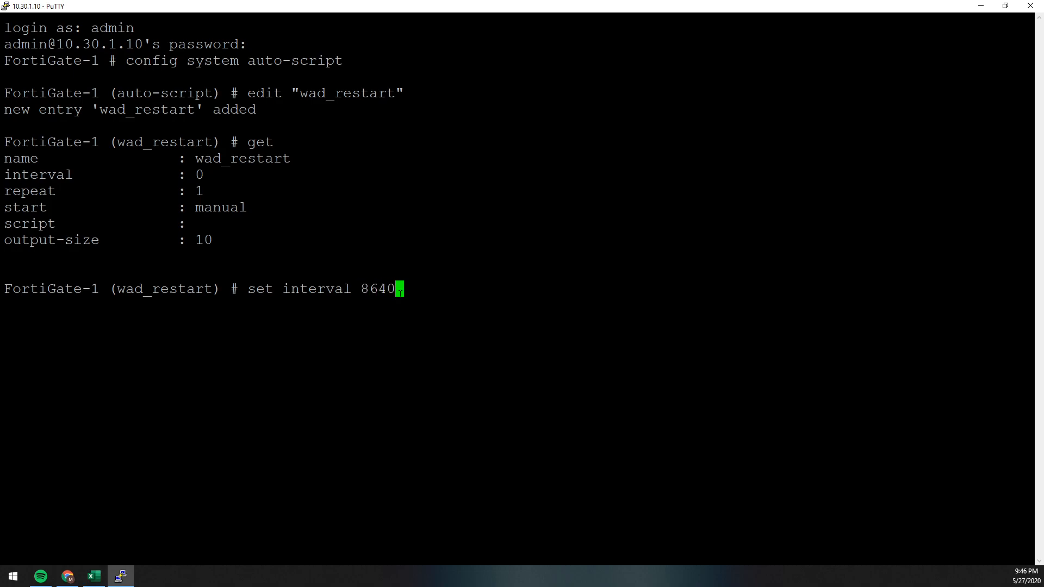
pyautogui.press('Return')
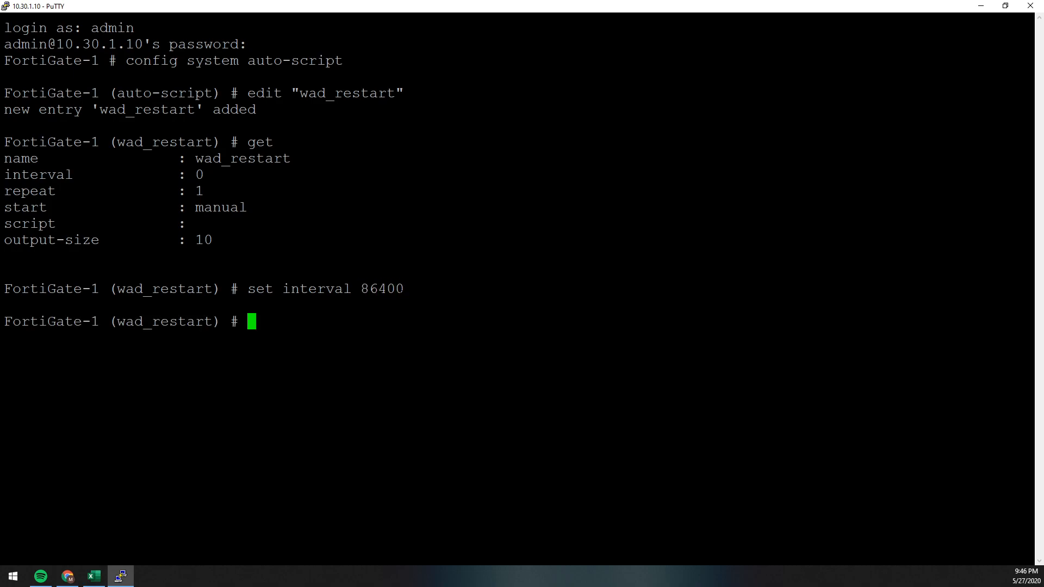
pyautogui.write('re')
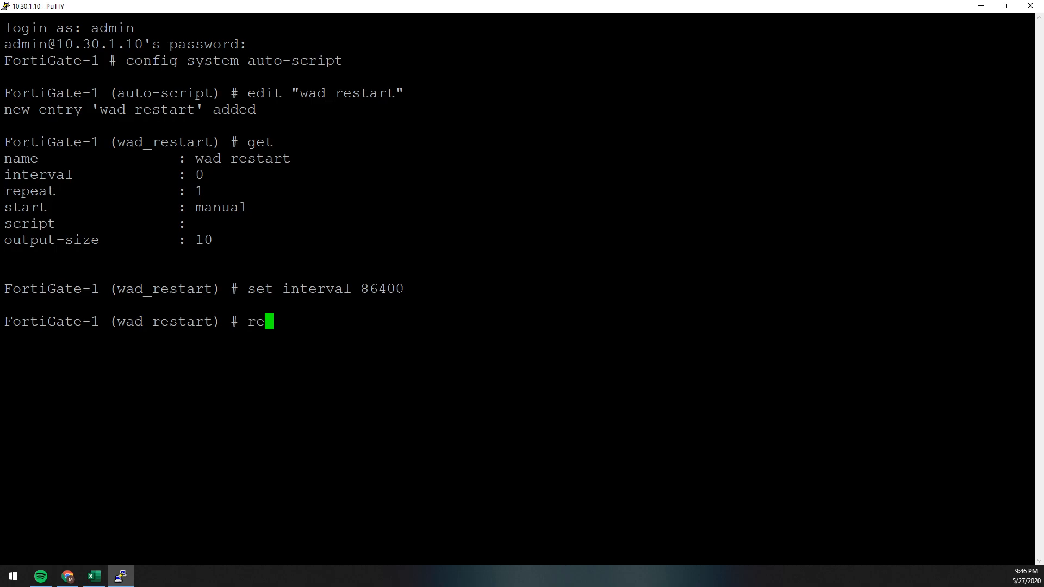
pyautogui.write('set rep')
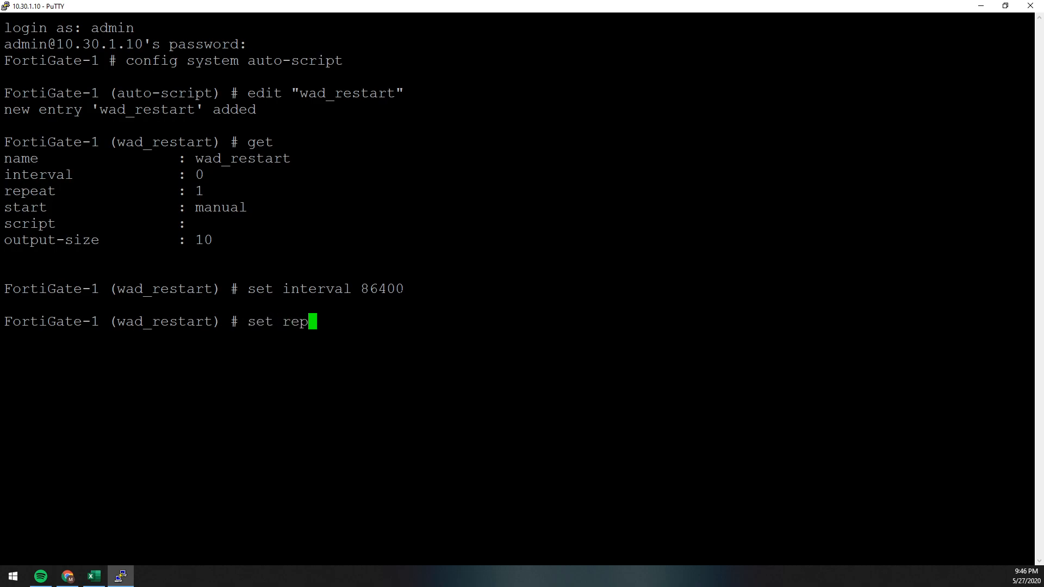
pyautogui.write('eat 365')
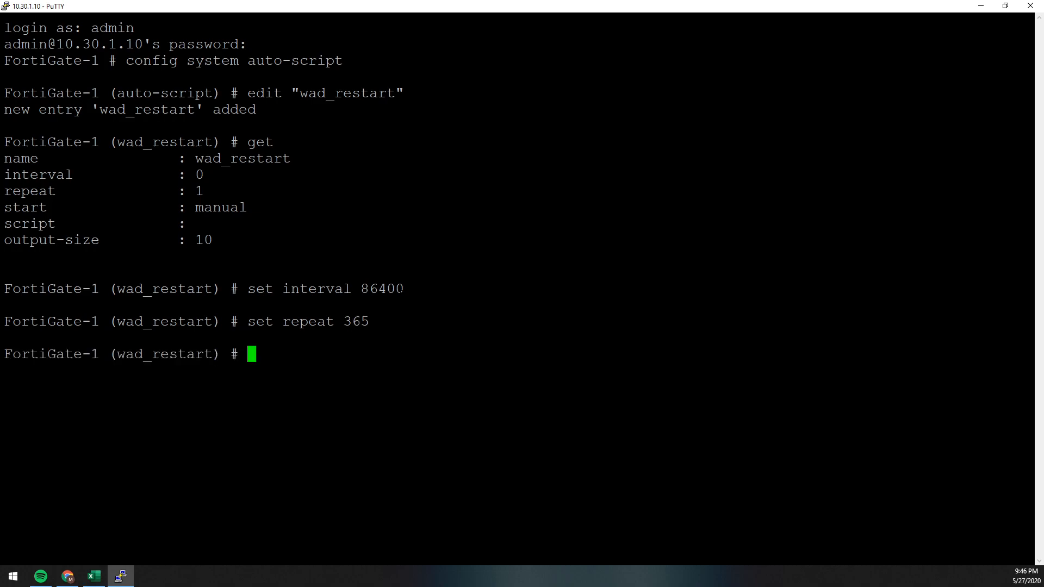
pyautogui.write('set start auto')
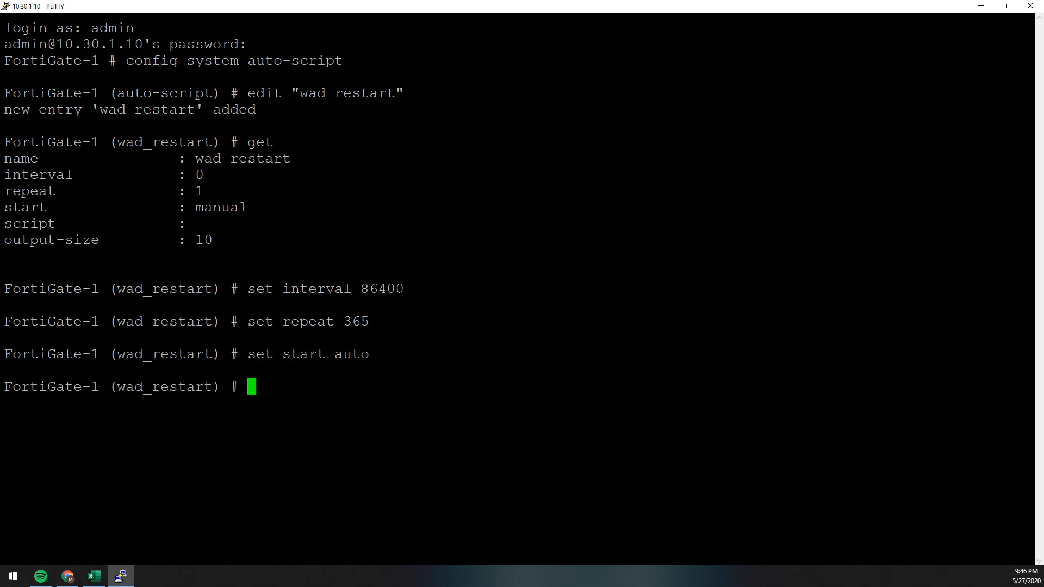
# Step: Set the wad_restart script to "diag test app wad 99"
pyautogui.write('set sc')
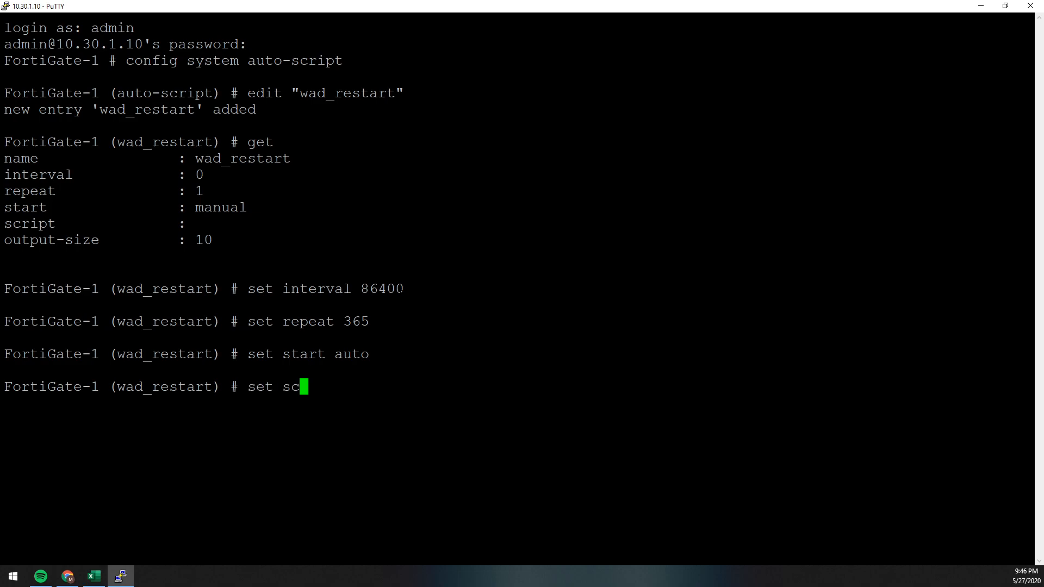
pyautogui.write('ript "')
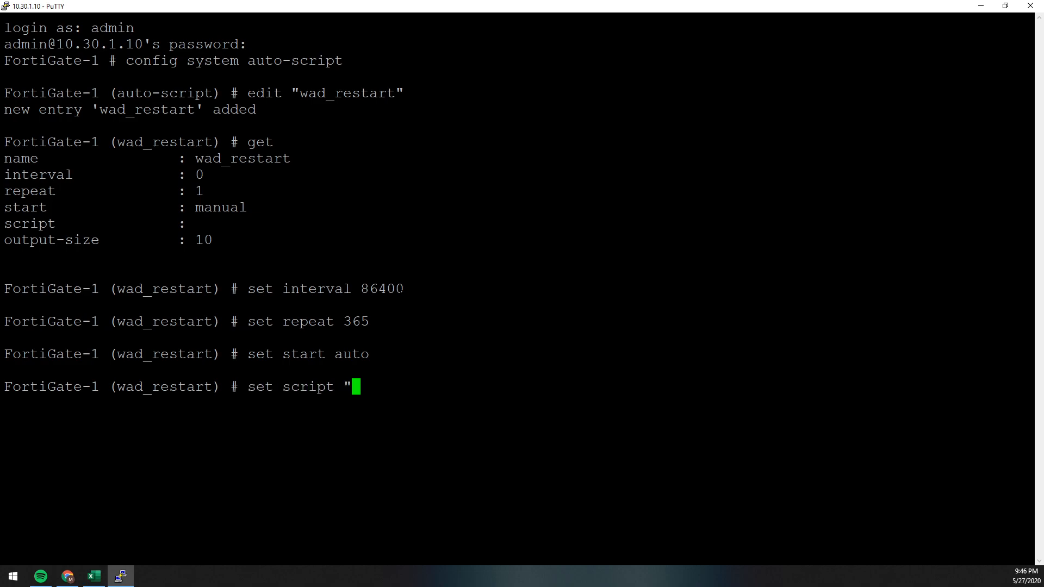
pyautogui.write('diag t')
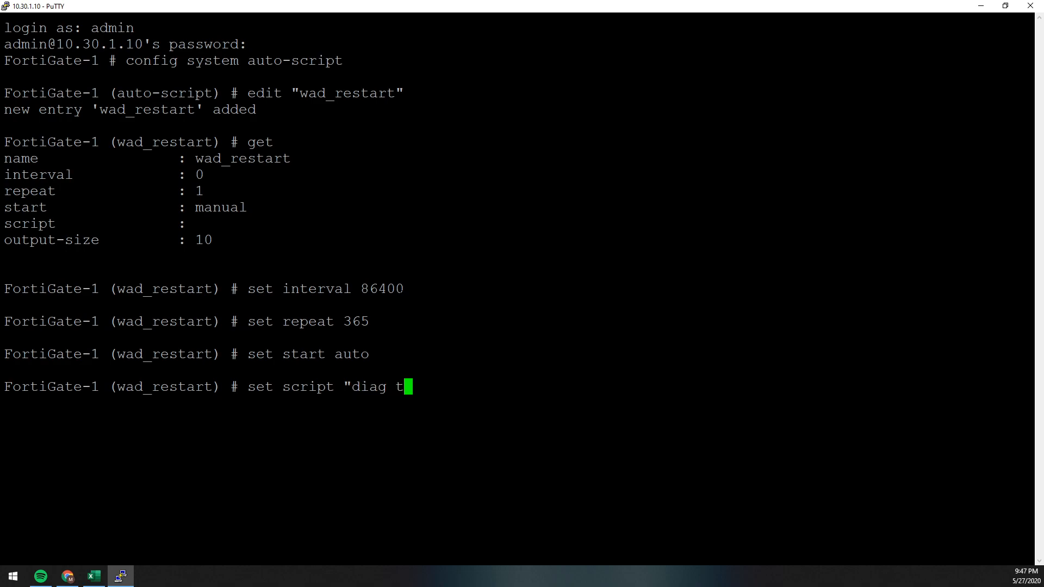
pyautogui.write('est app wad')
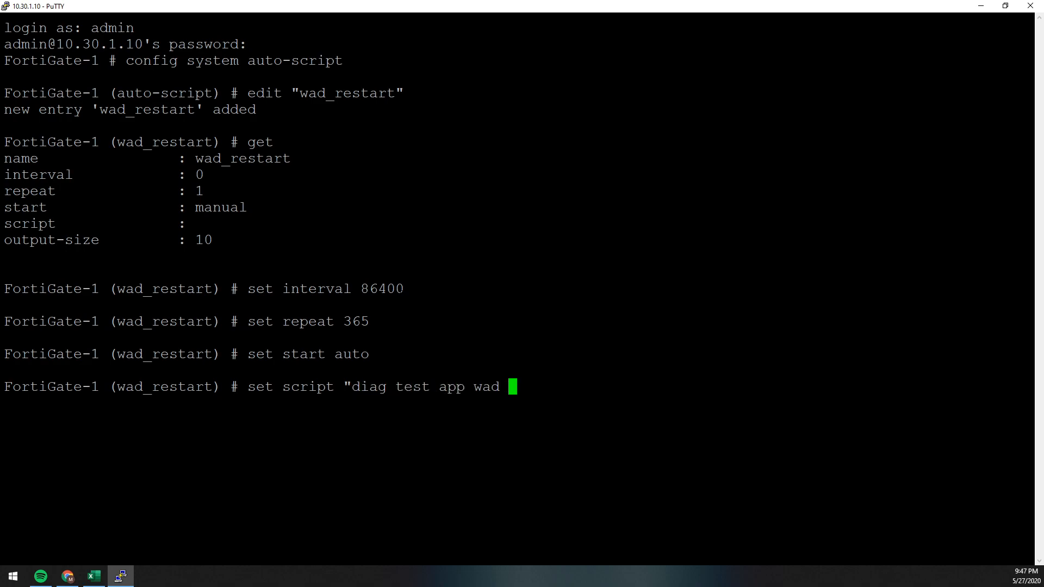
pyautogui.write('99"')
pyautogui.write('show')
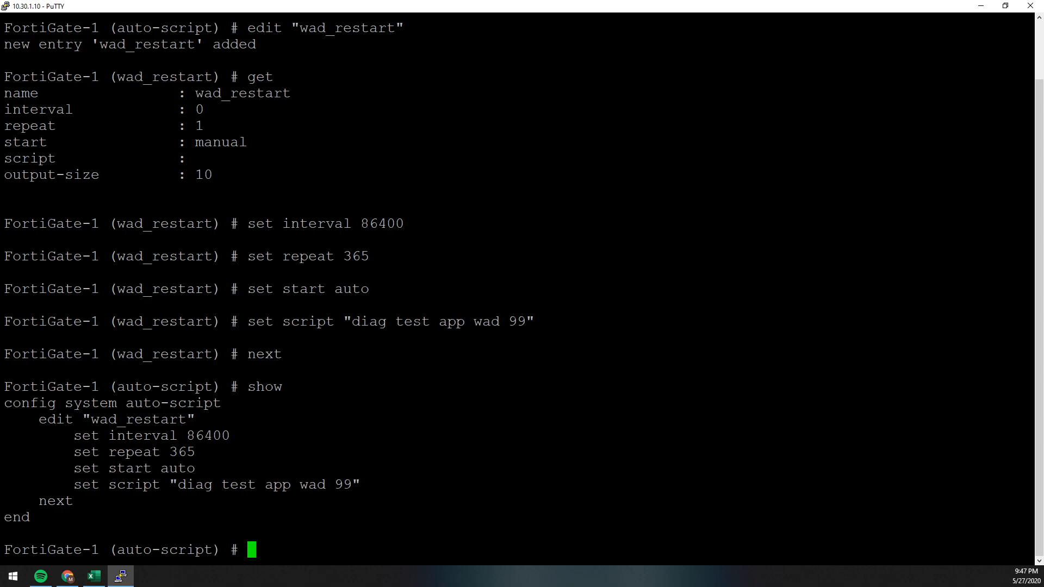
pyautogui.write('edi')
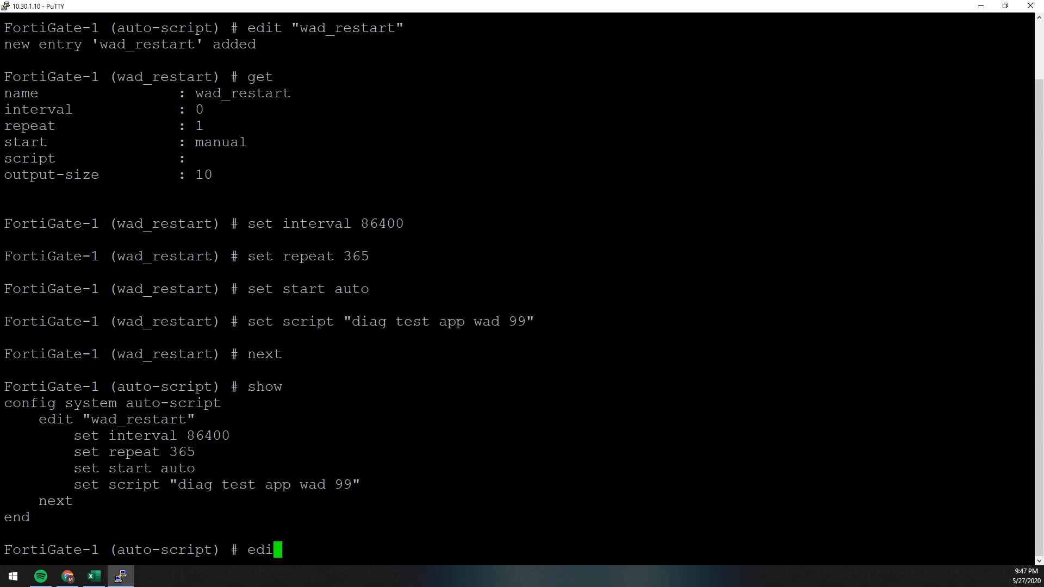
# Step: Create the wad_vdom entry with interval 86400
pyautogui.write('w')
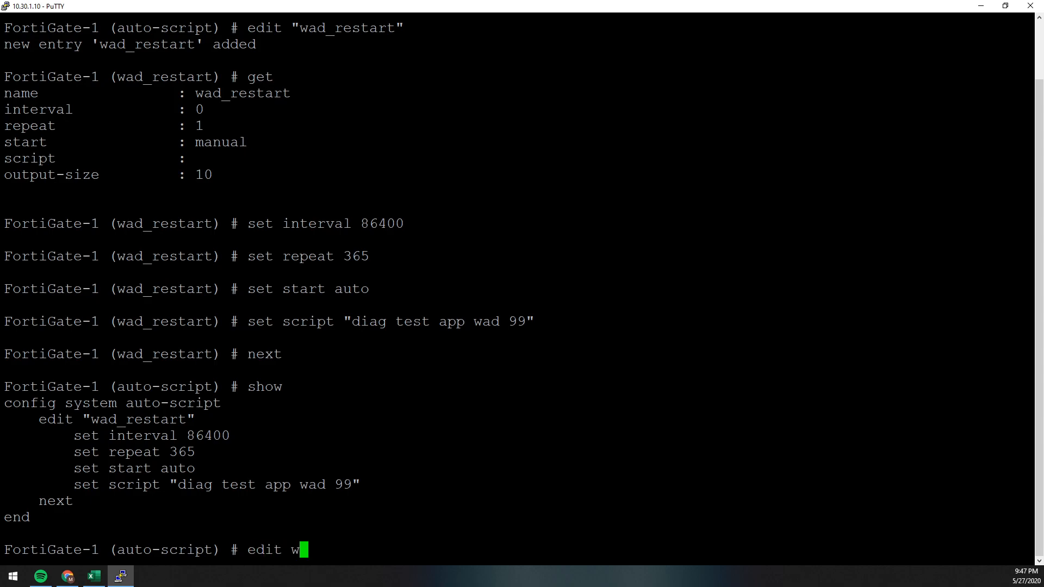
pyautogui.write('ad_vd')
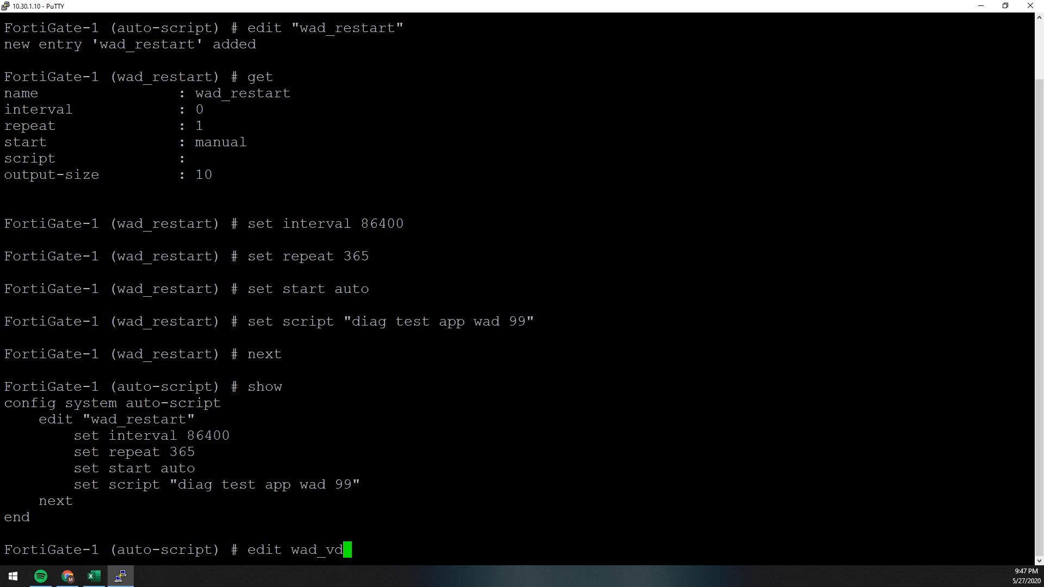
pyautogui.press('Return')
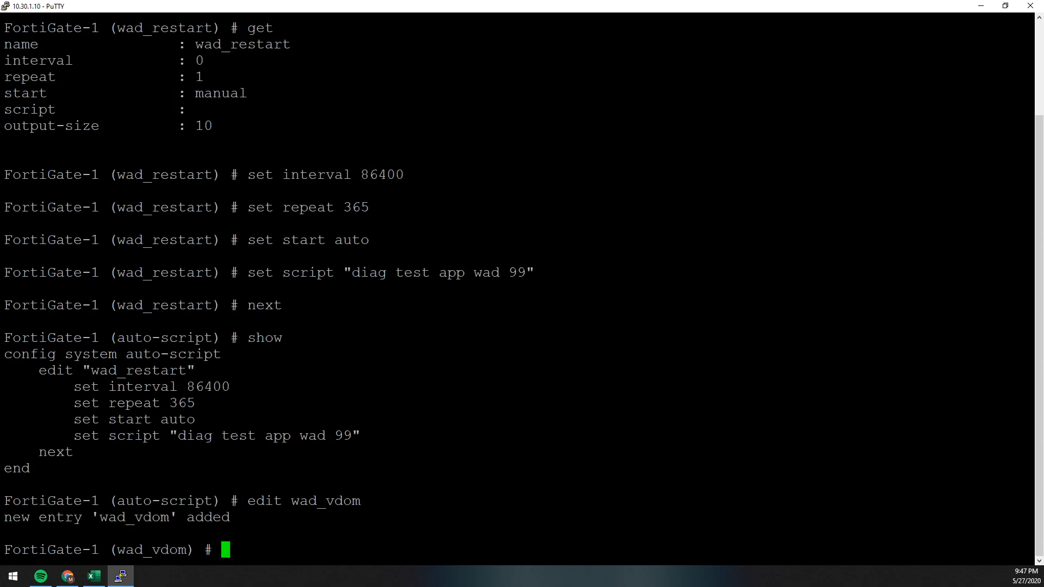
pyautogui.write('set interval')
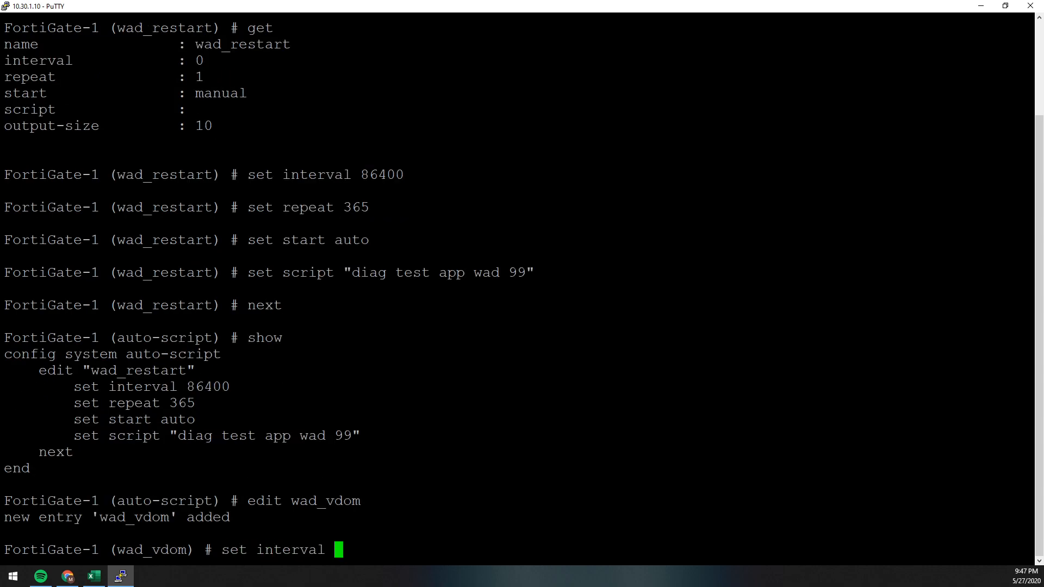
pyautogui.write('86400')
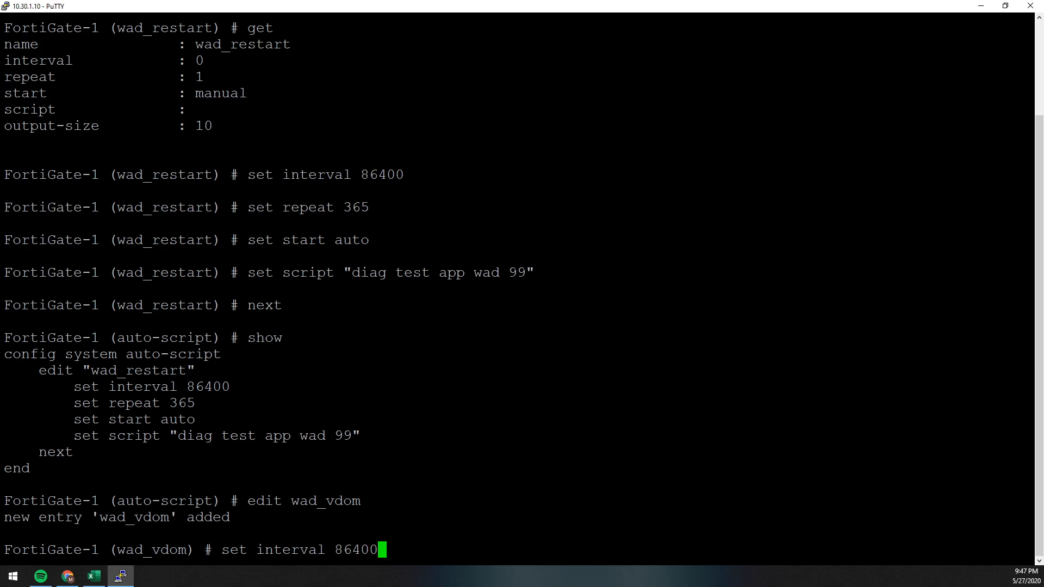
pyautogui.press('Return')
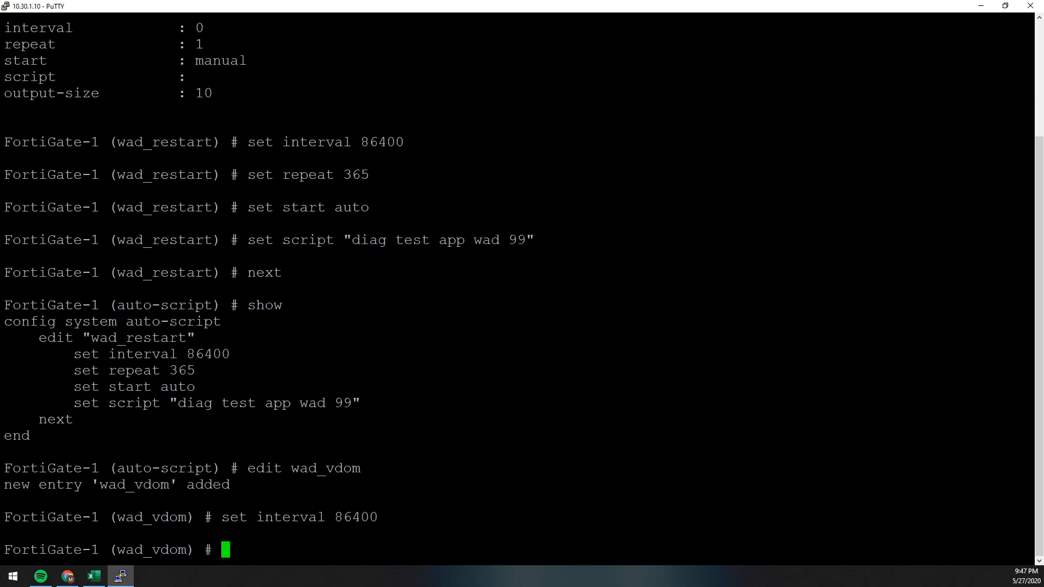
# Step: Set wad_vdom to repeat 365 times and start automatically
pyautogui.write('set')
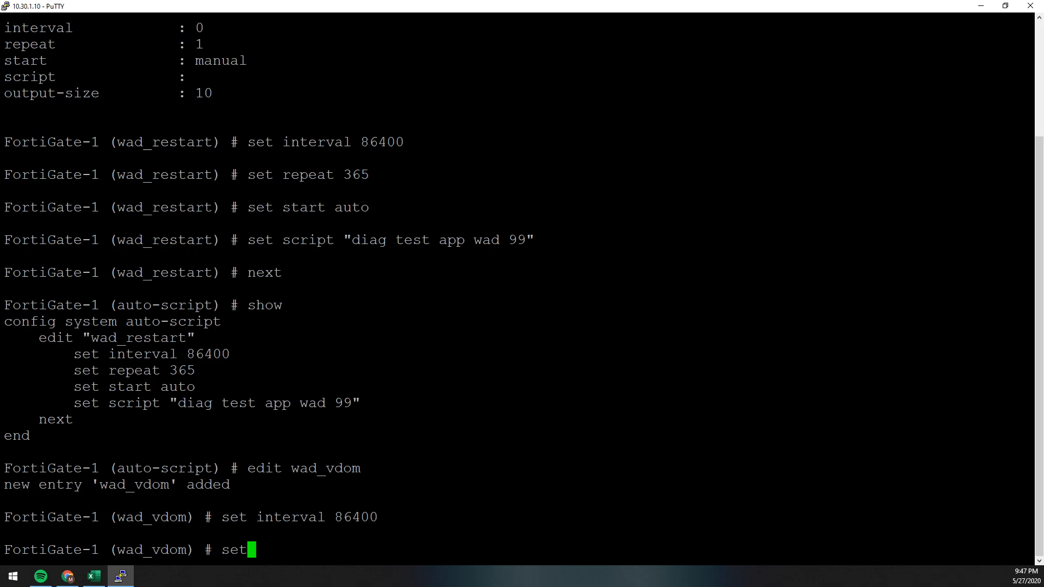
pyautogui.write('repeat 365')
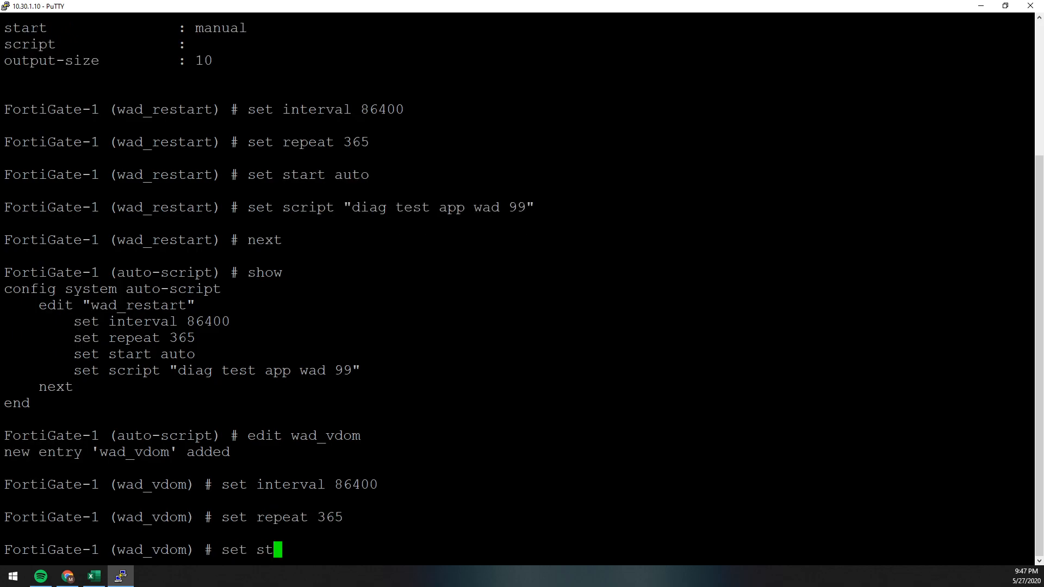
pyautogui.press('Return')
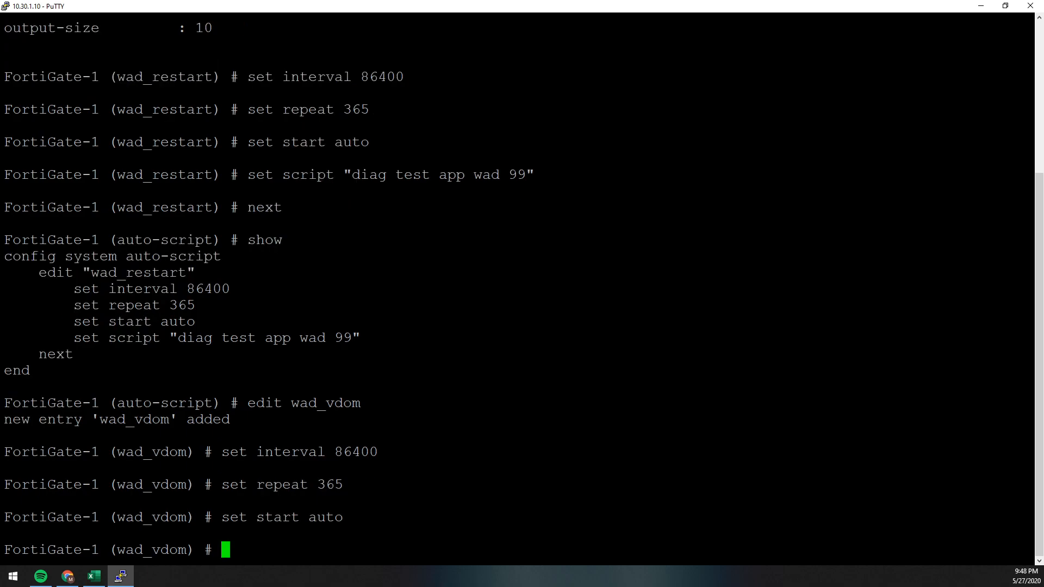
pyautogui.write('set scrip')
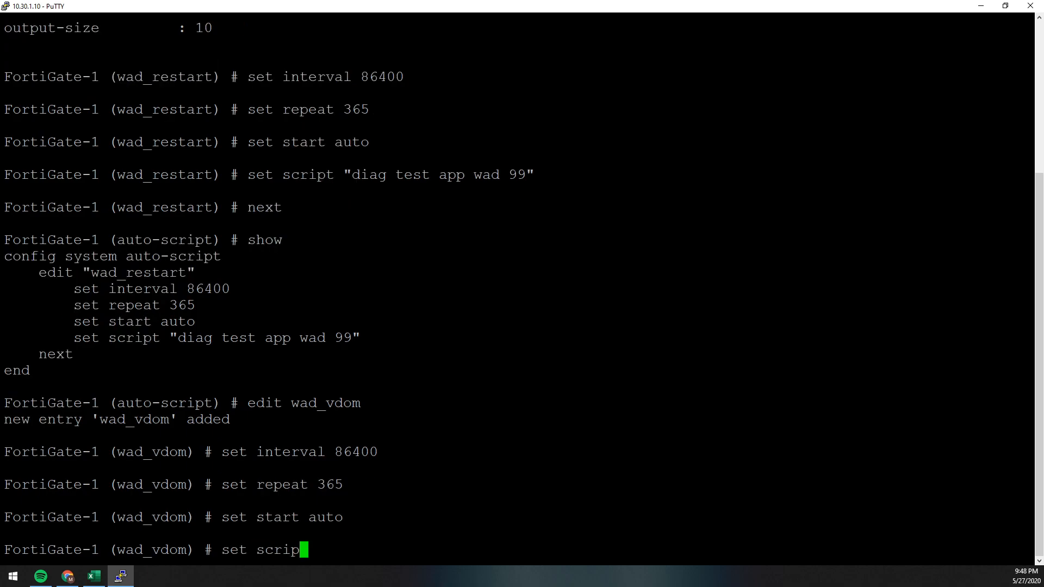
# Step: Begin the wad_vdom script with "config global" followed by diag test app wad
pyautogui.write('t "')
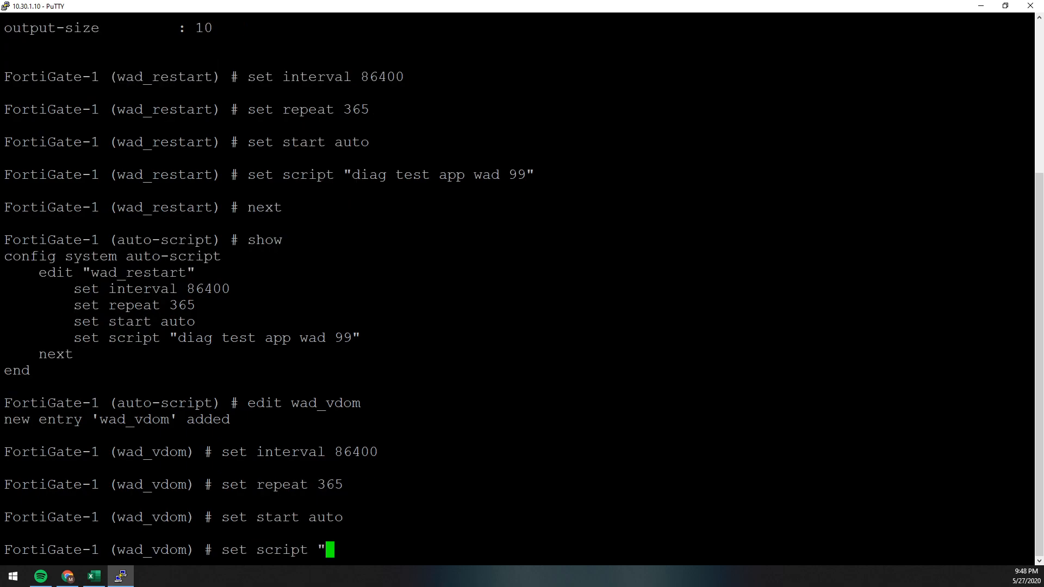
pyautogui.write('config global')
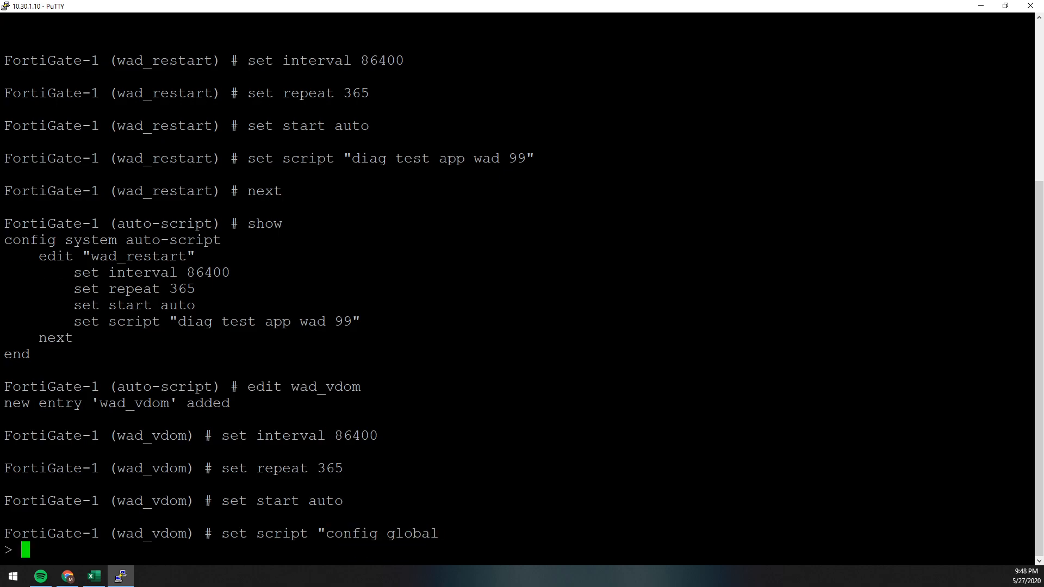
pyautogui.write('dia')
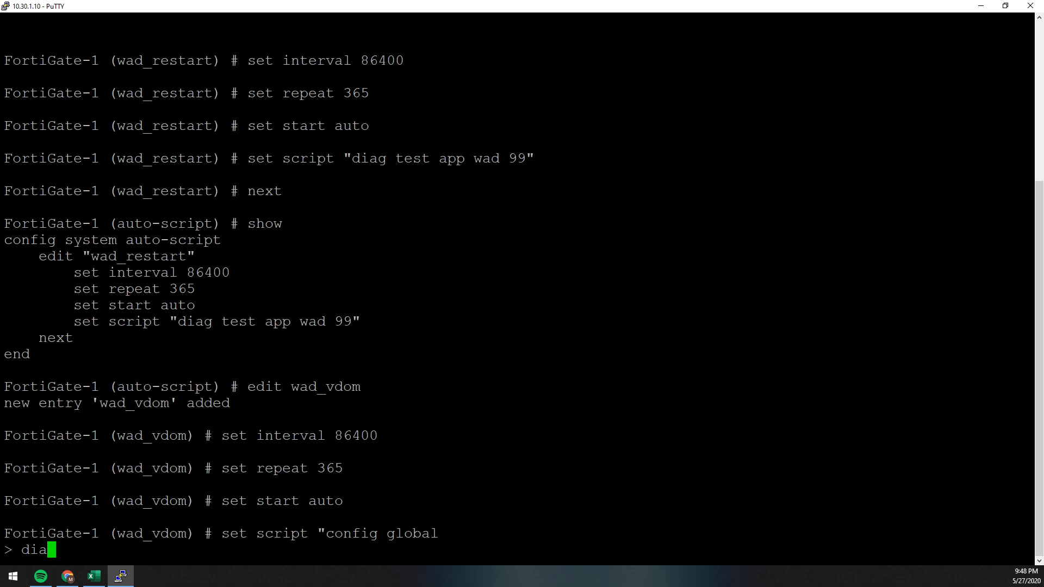
pyautogui.write('g test app wad')
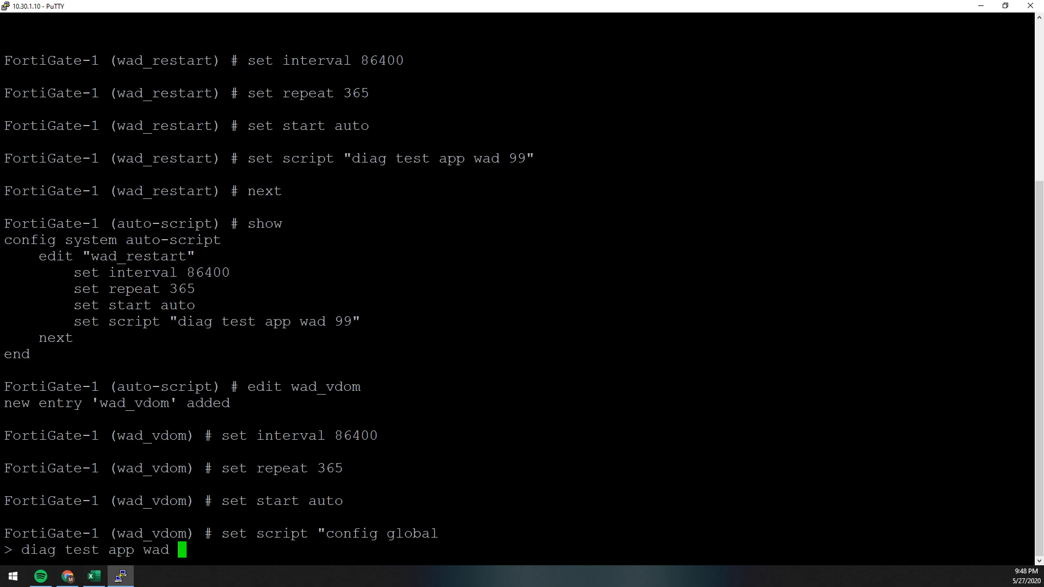